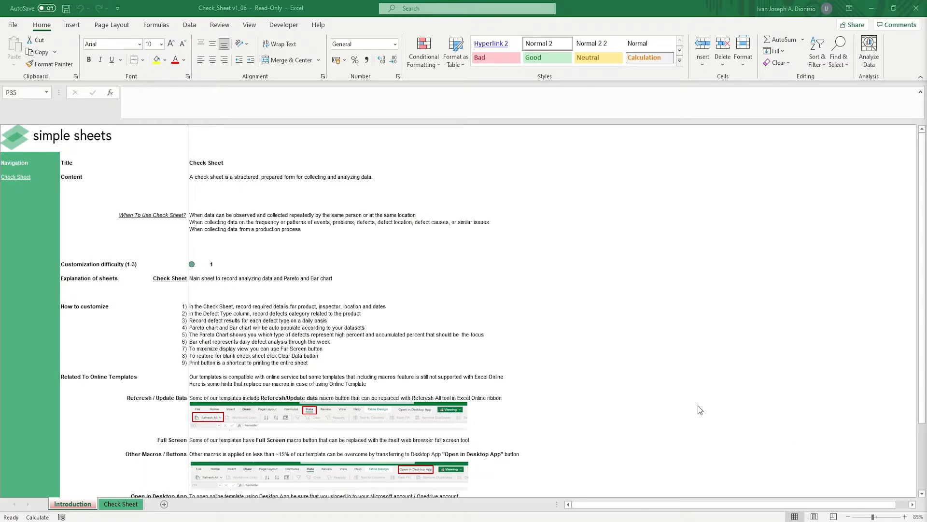
Step: View the check sheet definition text, then move to the Check Sheet sheet
{"action": "left_click", "coordinate": [201, 177]}
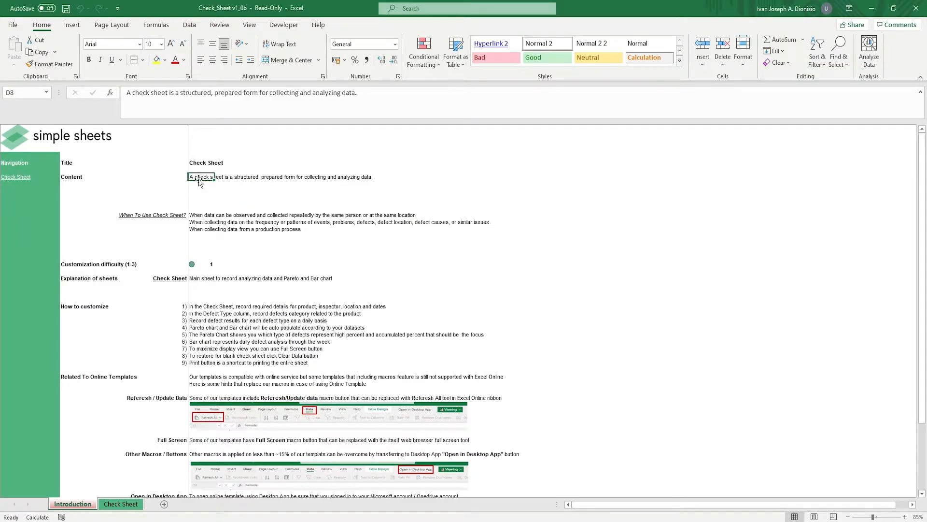
{"action": "left_click", "coordinate": [201, 263]}
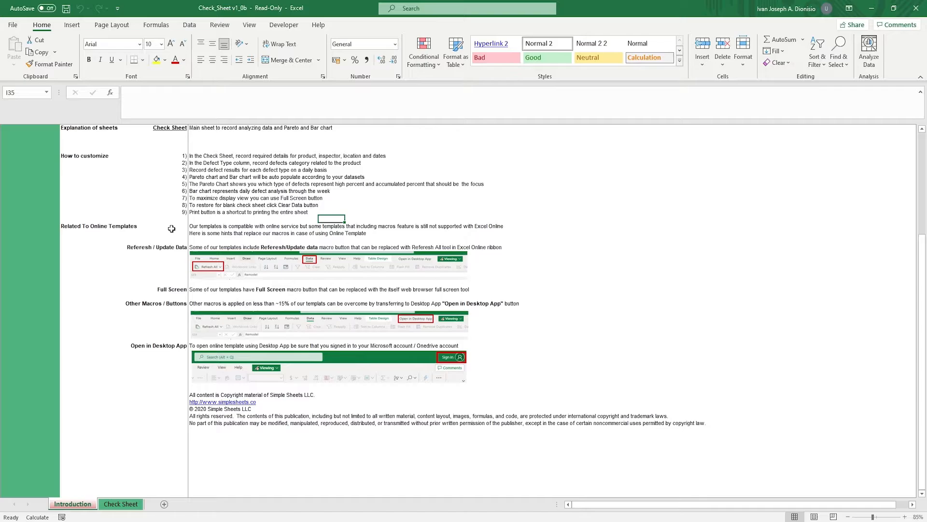
{"action": "left_click", "coordinate": [121, 504]}
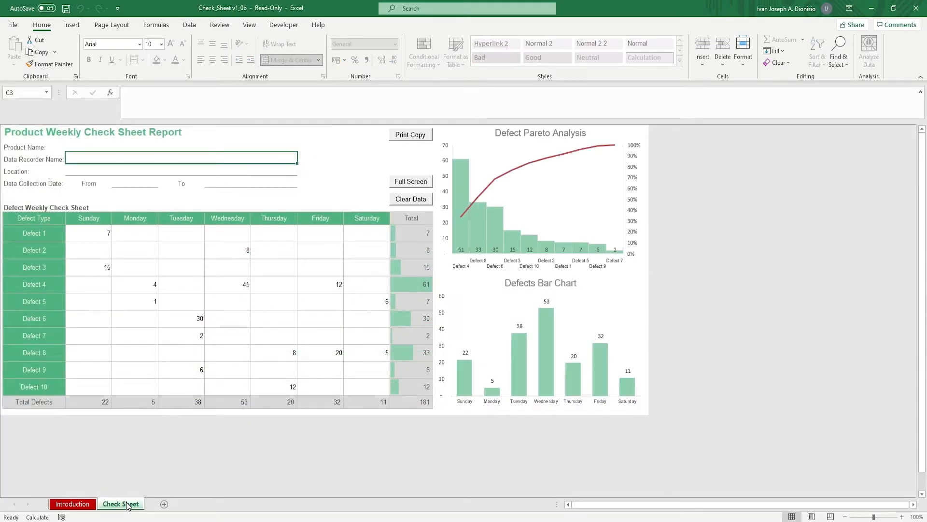
Step: Select the blank Product Name, Data Recorder Name and From date header fields
{"action": "left_click", "coordinate": [181, 146]}
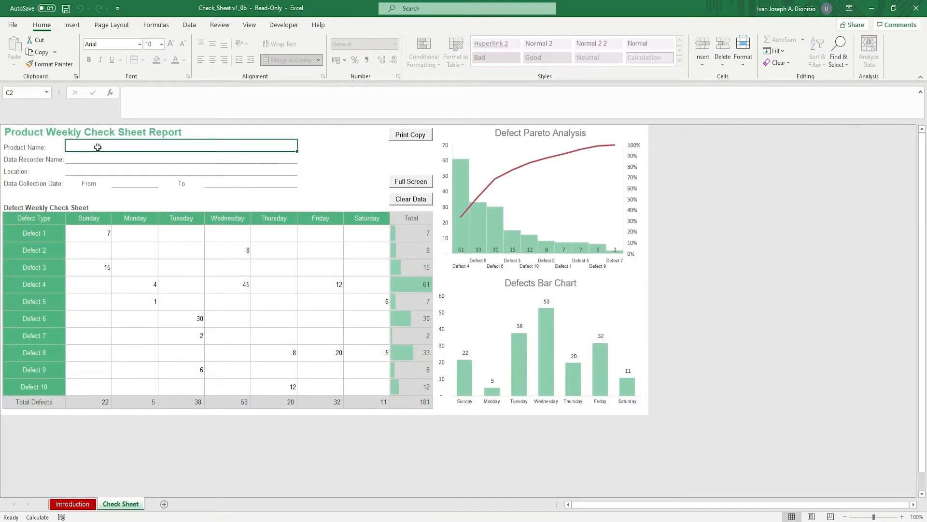
{"action": "mouse_move", "coordinate": [101, 155]}
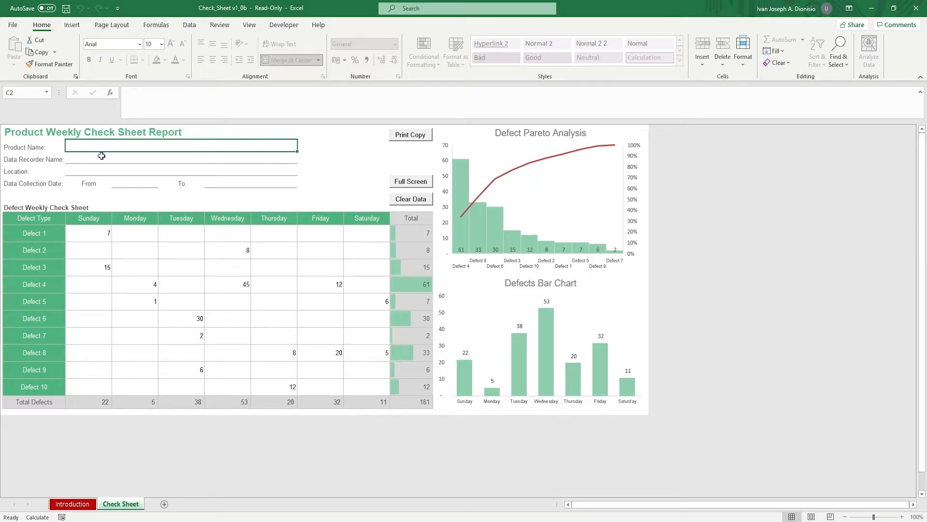
{"action": "left_click", "coordinate": [181, 158]}
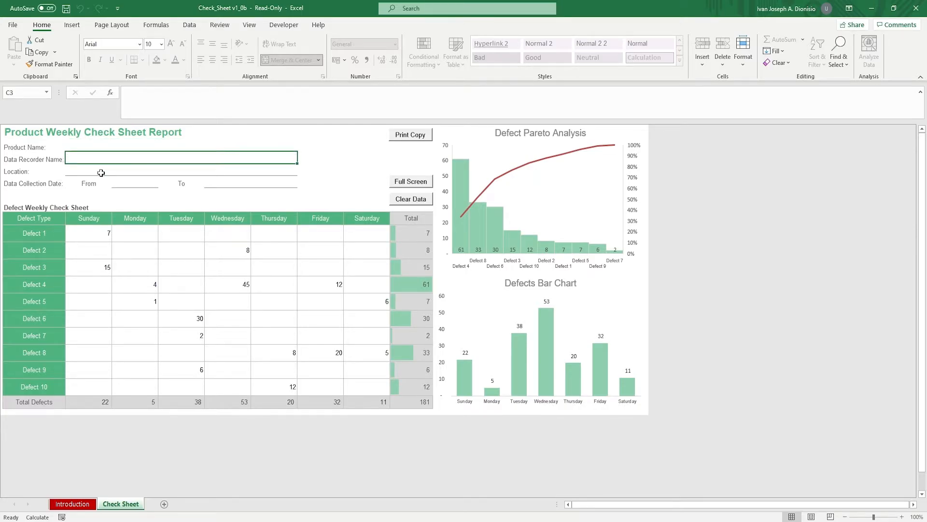
{"action": "left_click", "coordinate": [134, 182]}
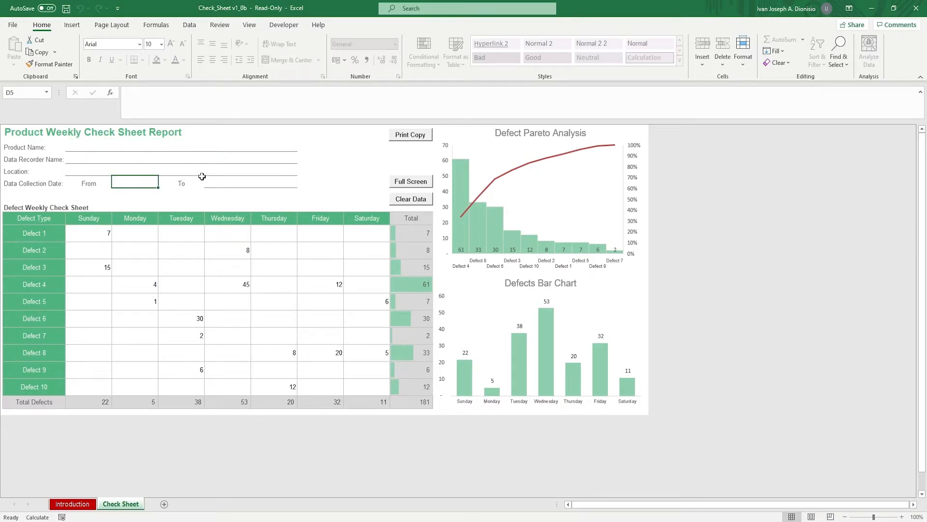
{"action": "mouse_move", "coordinate": [238, 184]}
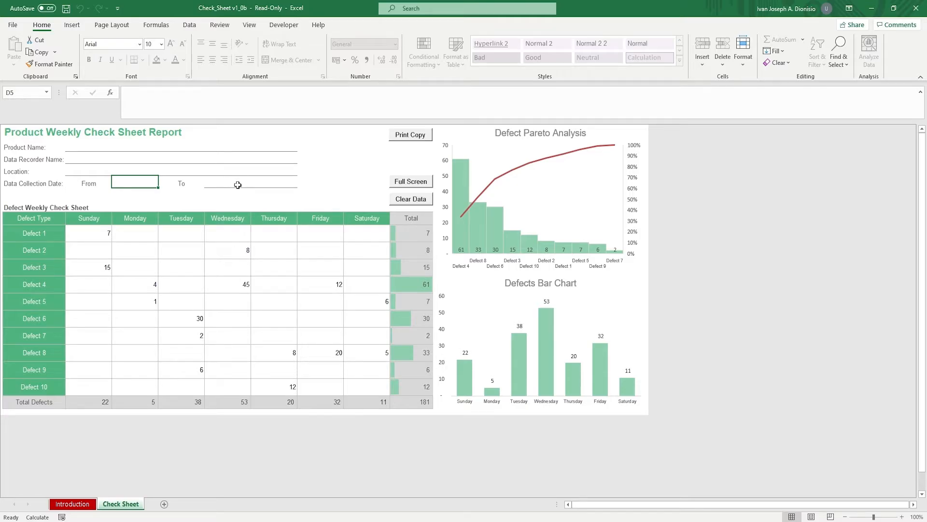
{"action": "mouse_move", "coordinate": [98, 250]}
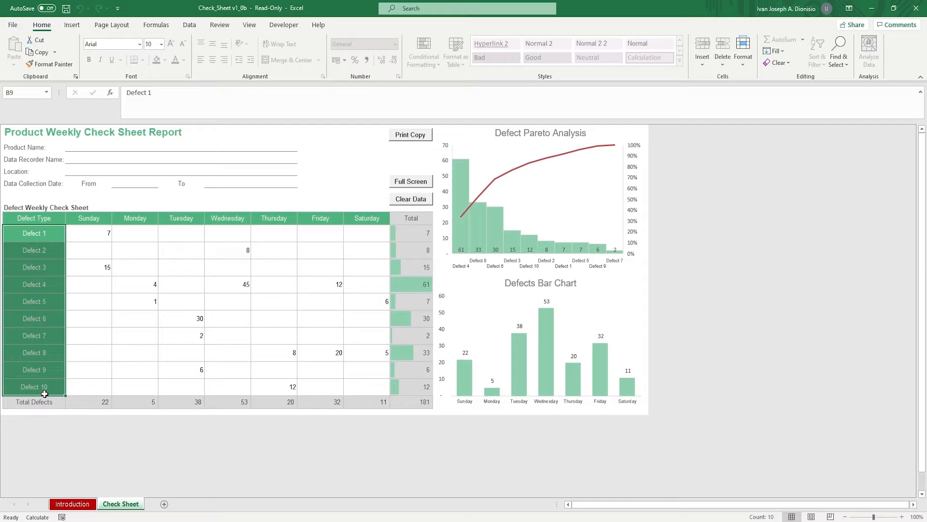
{"action": "mouse_move", "coordinate": [74, 304]}
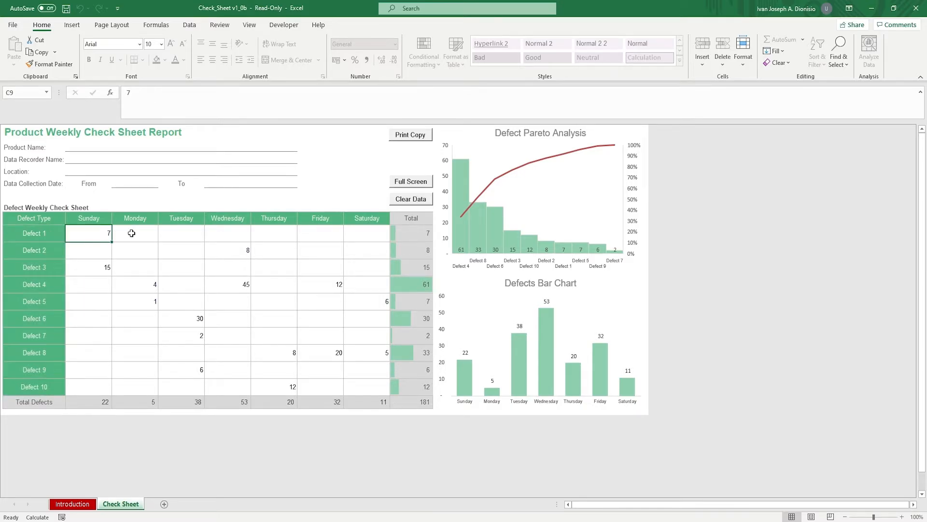
{"action": "left_click", "coordinate": [274, 232]}
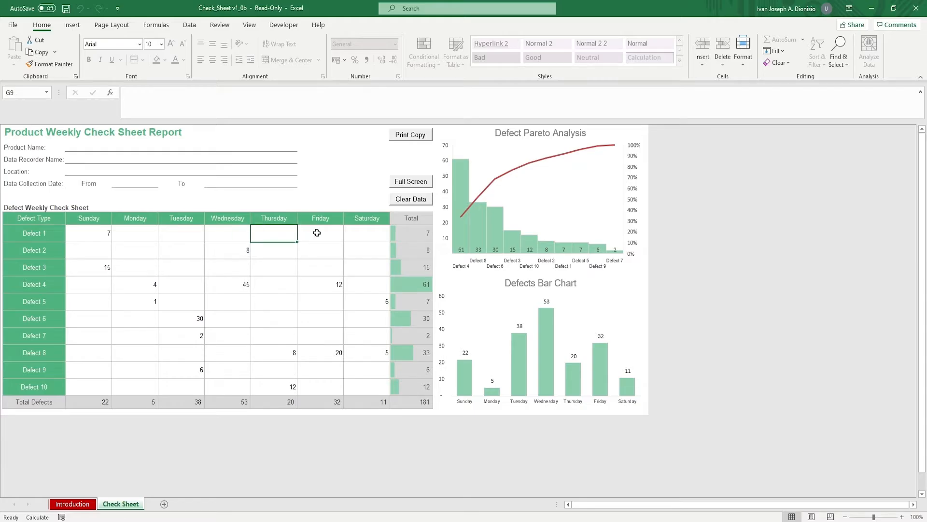
{"action": "left_click", "coordinate": [366, 232]}
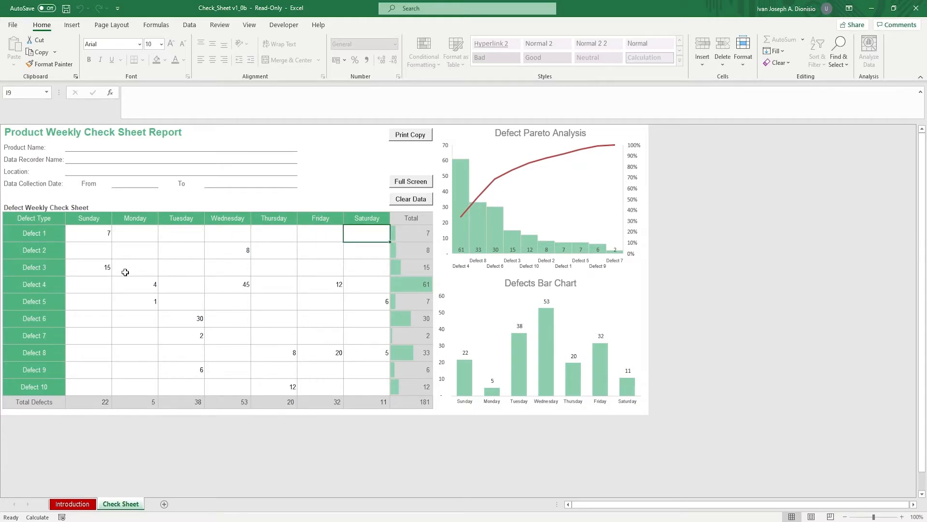
{"action": "mouse_move", "coordinate": [84, 397]}
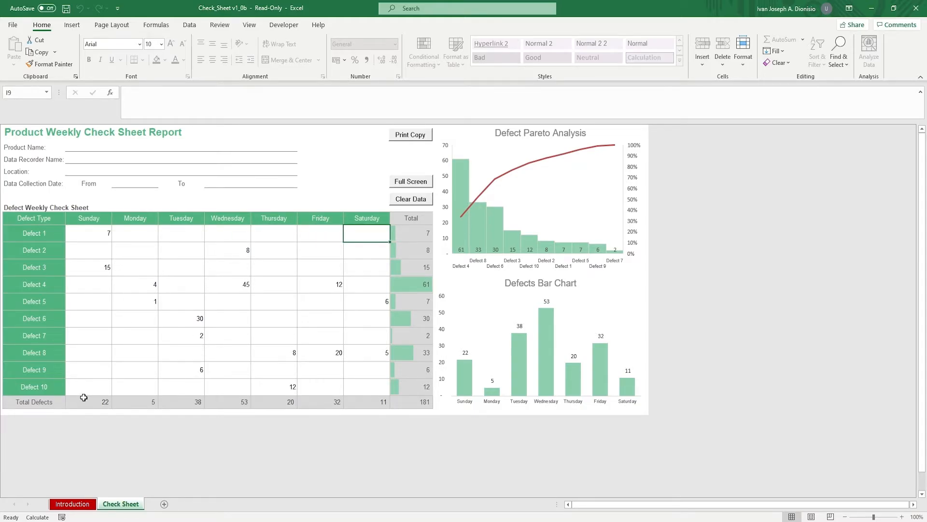
{"action": "mouse_move", "coordinate": [354, 388]}
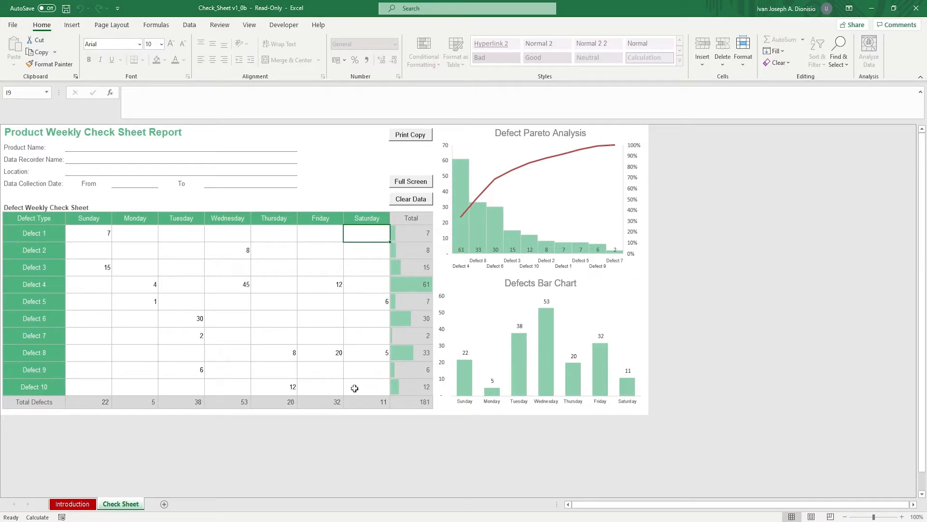
{"action": "mouse_move", "coordinate": [417, 403]}
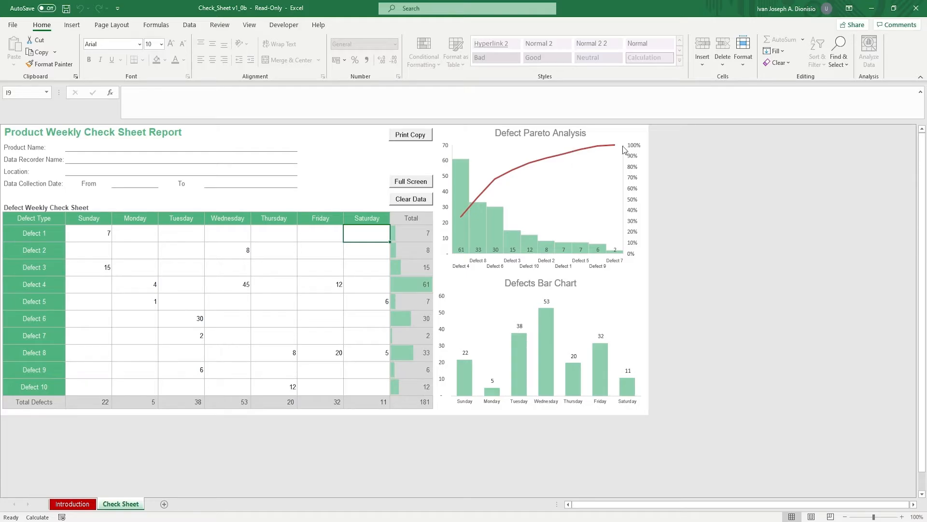
{"action": "mouse_move", "coordinate": [570, 169]}
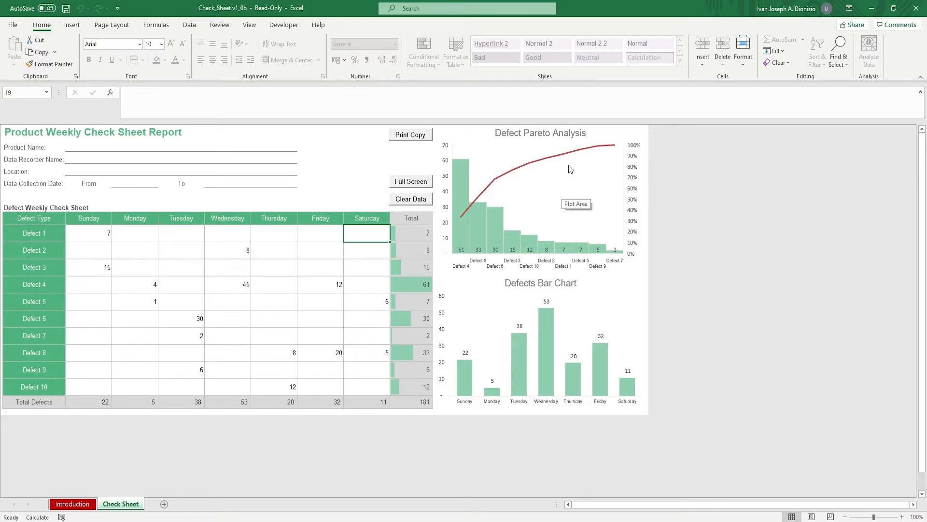
{"action": "mouse_move", "coordinate": [536, 243]}
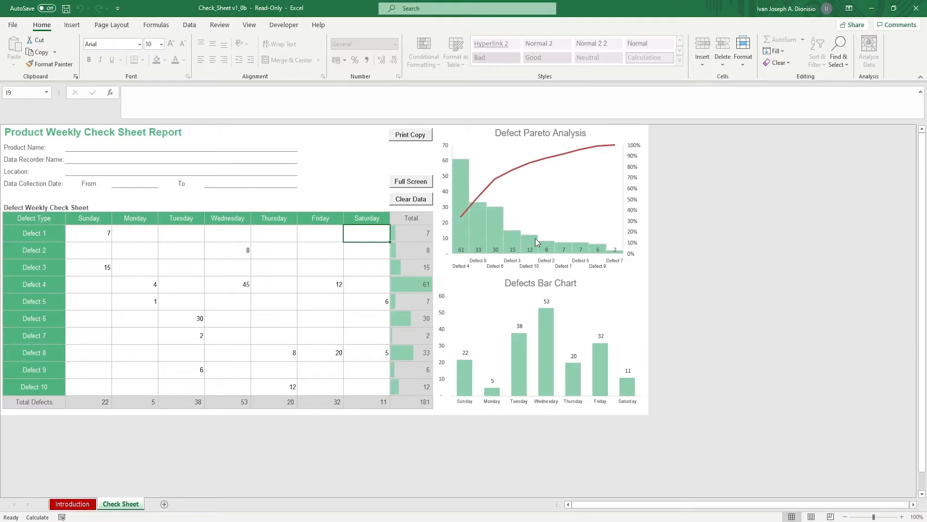
{"action": "mouse_move", "coordinate": [502, 214]}
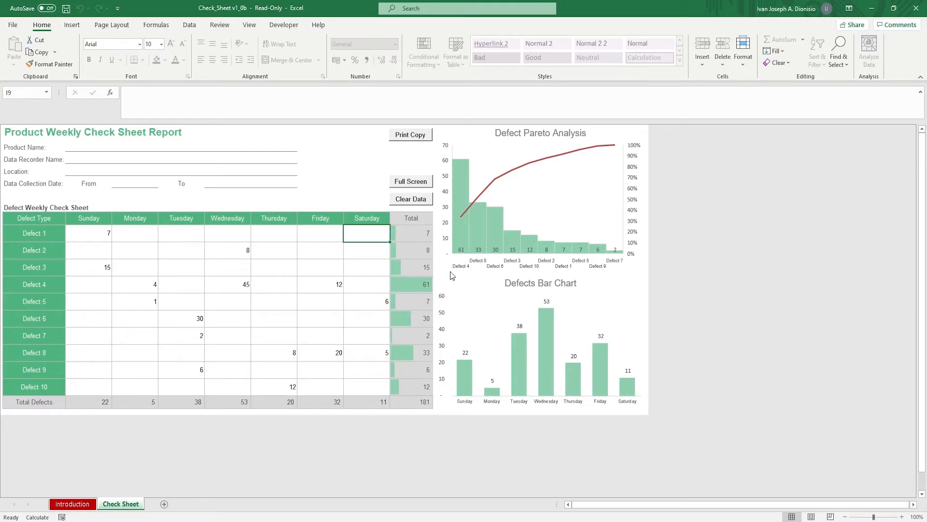
{"action": "mouse_move", "coordinate": [454, 271]}
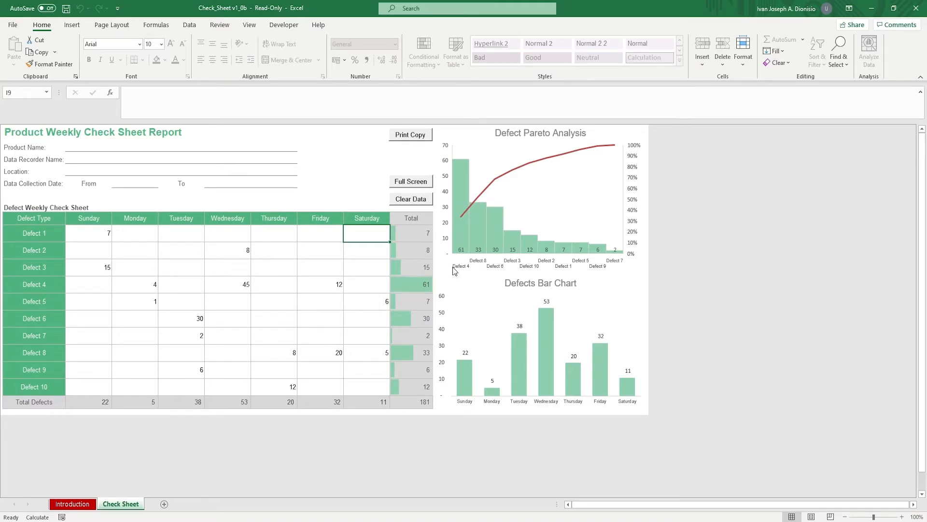
{"action": "mouse_move", "coordinate": [495, 389]}
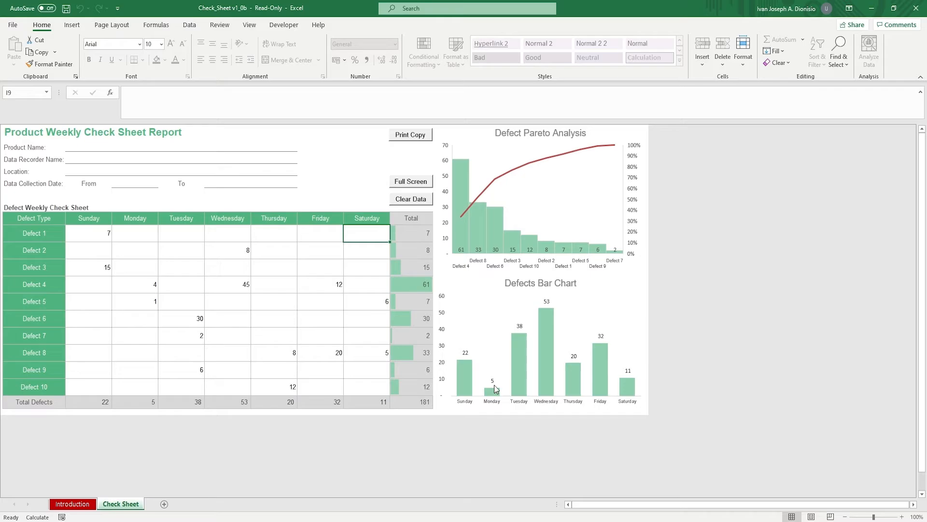
{"action": "mouse_move", "coordinate": [568, 367]}
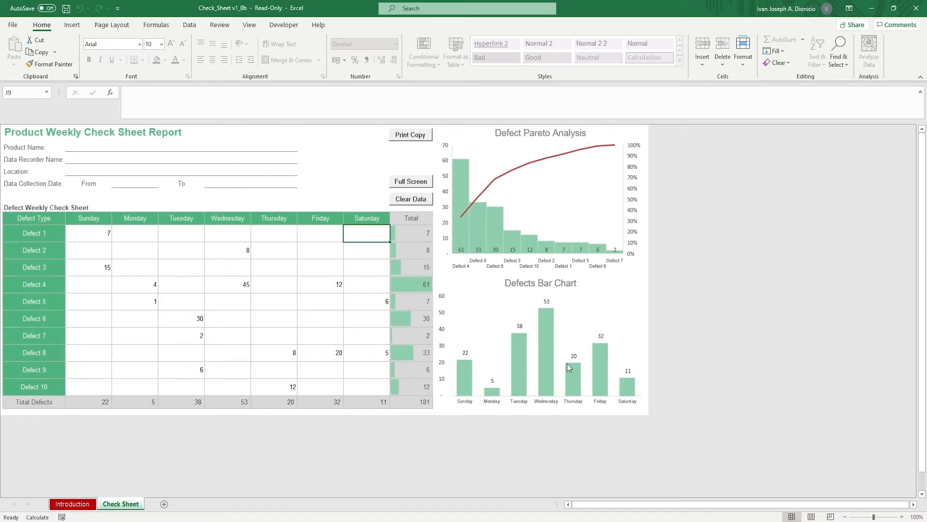
{"action": "mouse_move", "coordinate": [493, 412]}
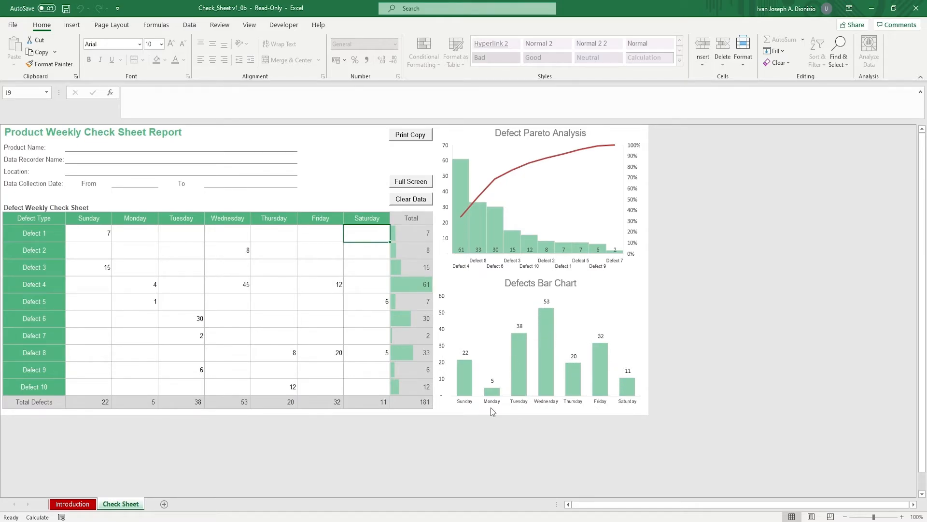
{"action": "mouse_move", "coordinate": [461, 411]}
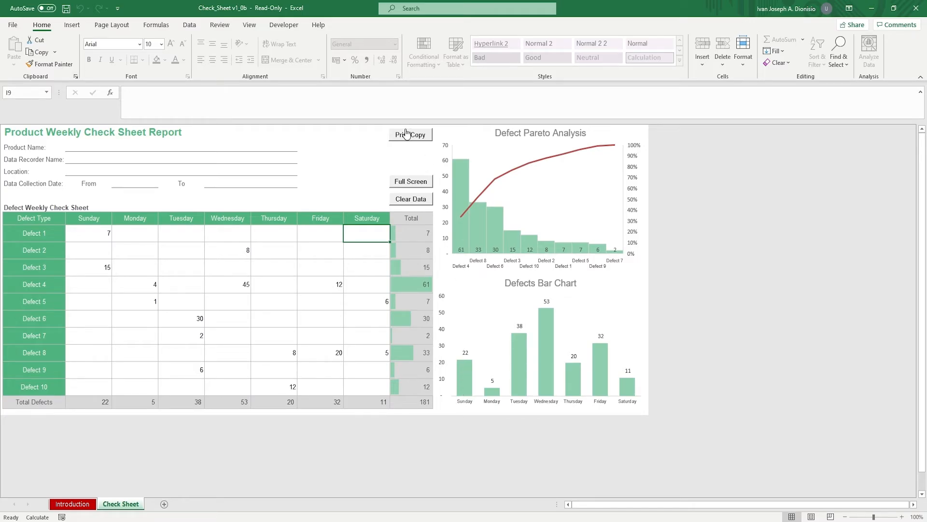
{"action": "left_click", "coordinate": [409, 134]}
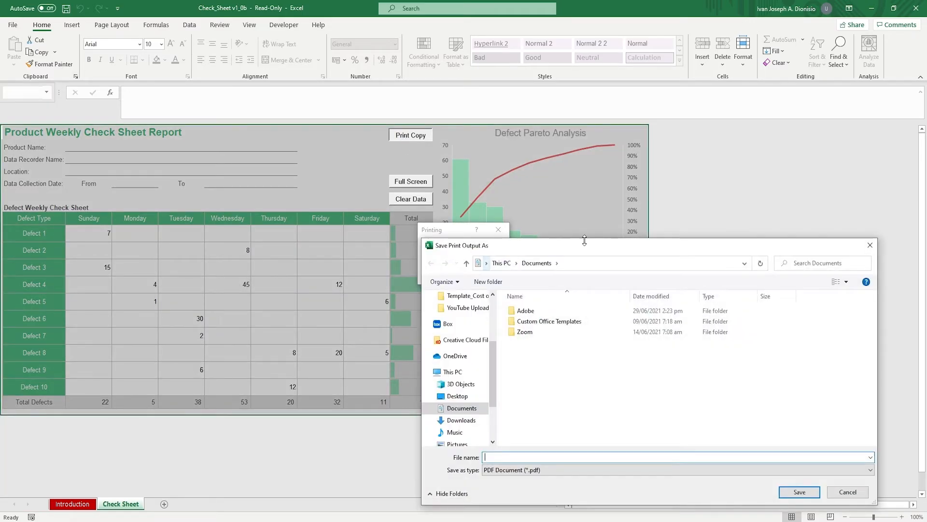
{"action": "left_click", "coordinate": [847, 491]}
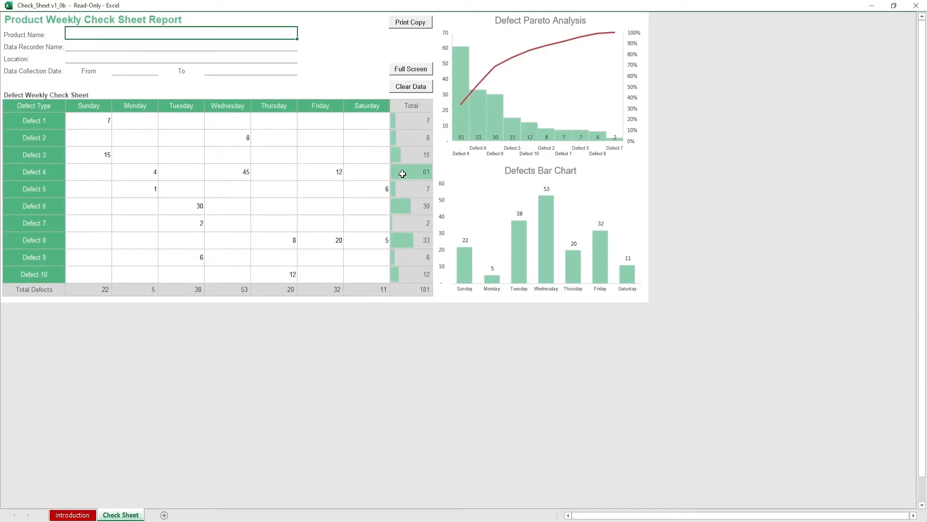
{"action": "mouse_move", "coordinate": [413, 142]}
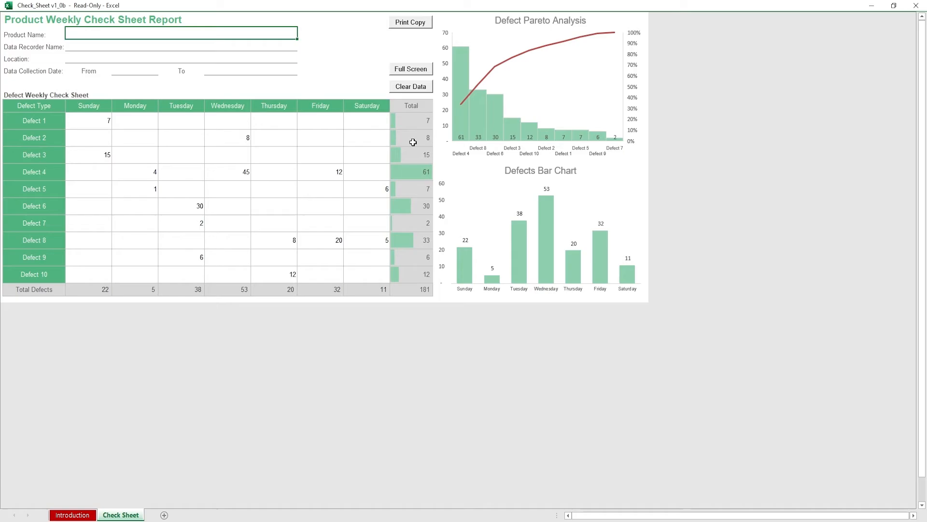
{"action": "mouse_move", "coordinate": [414, 95]}
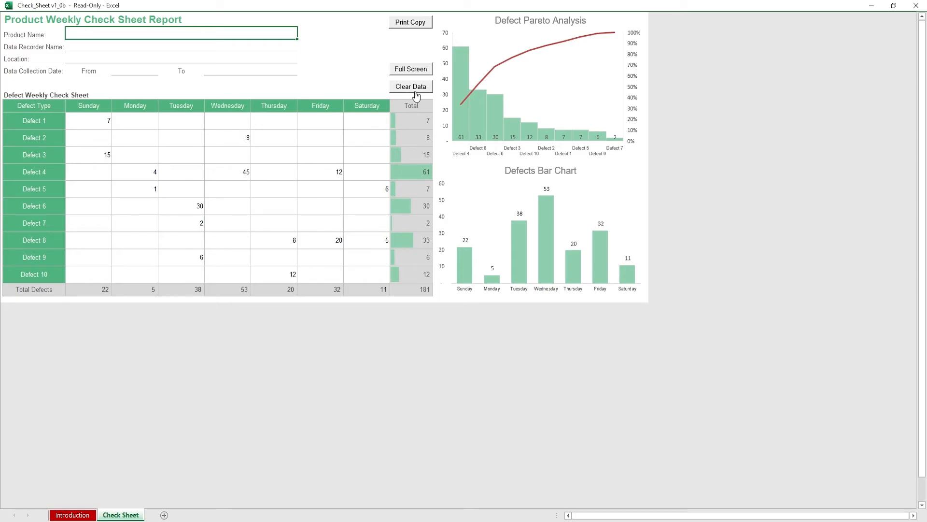
Step: Run the Clear Data macro to blank all daily defect counts
{"action": "left_click", "coordinate": [411, 86]}
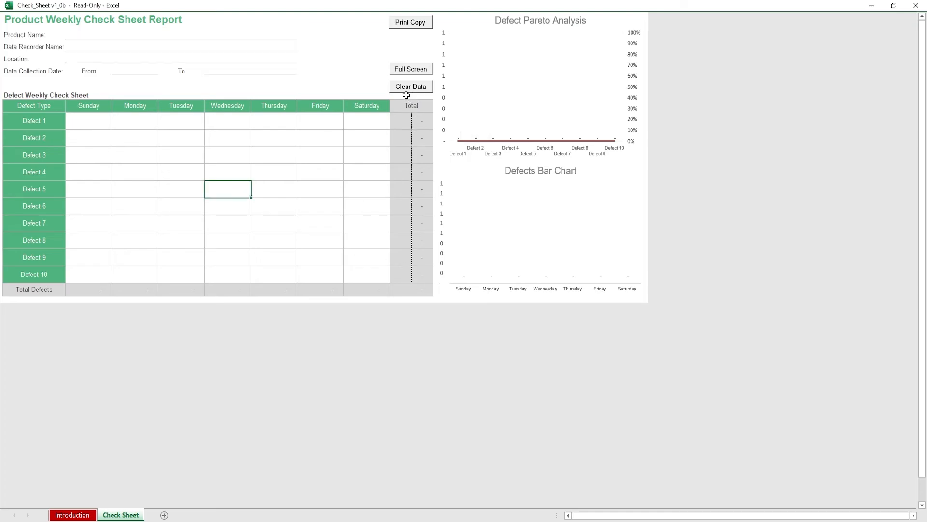
{"action": "mouse_move", "coordinate": [405, 97]}
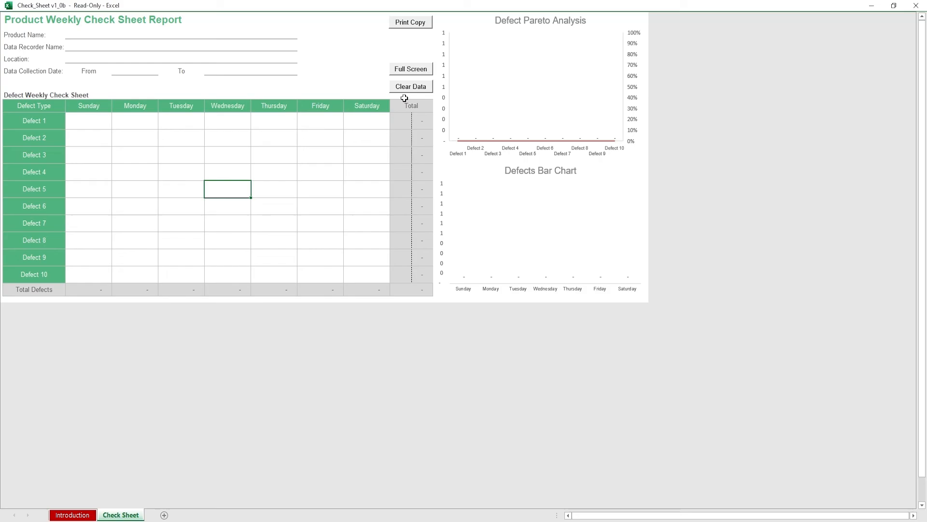